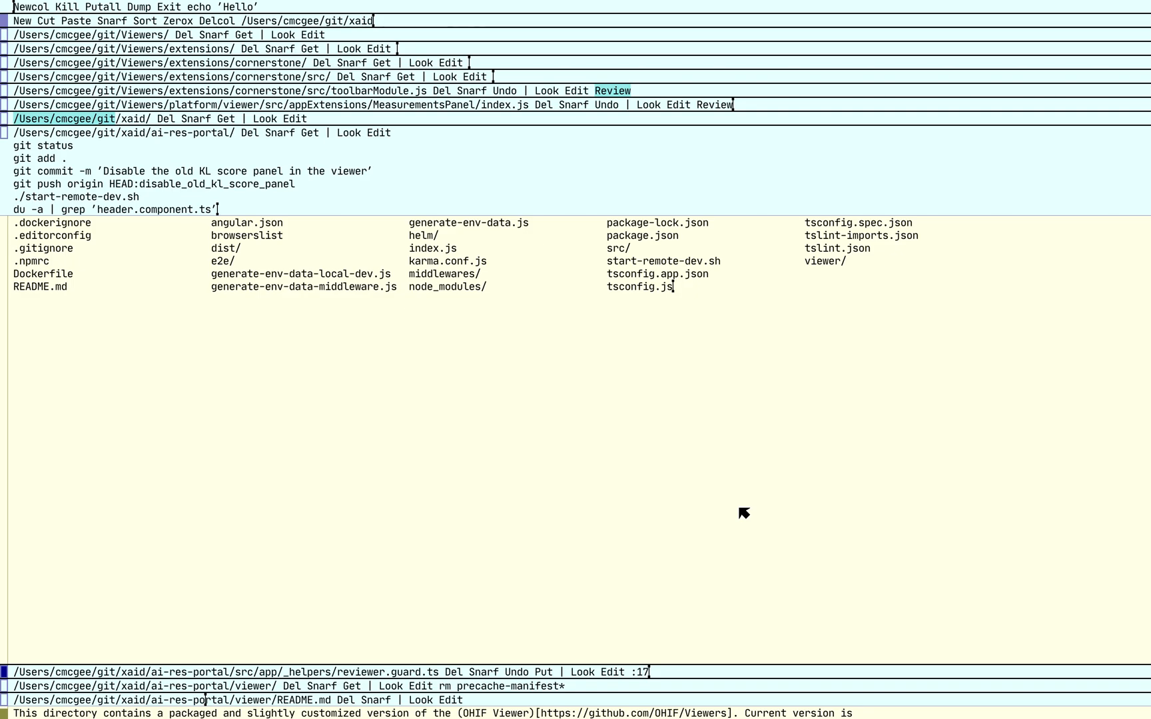
pyautogui.moveTo(638, 349)
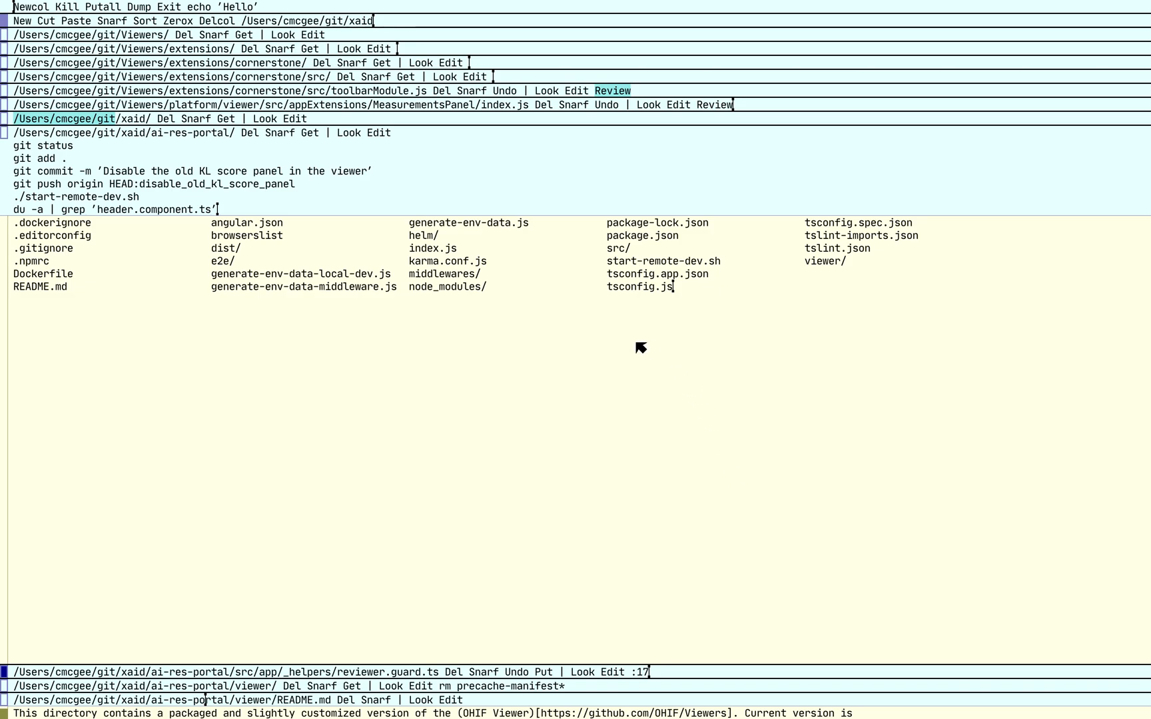
pyautogui.moveTo(585, 416)
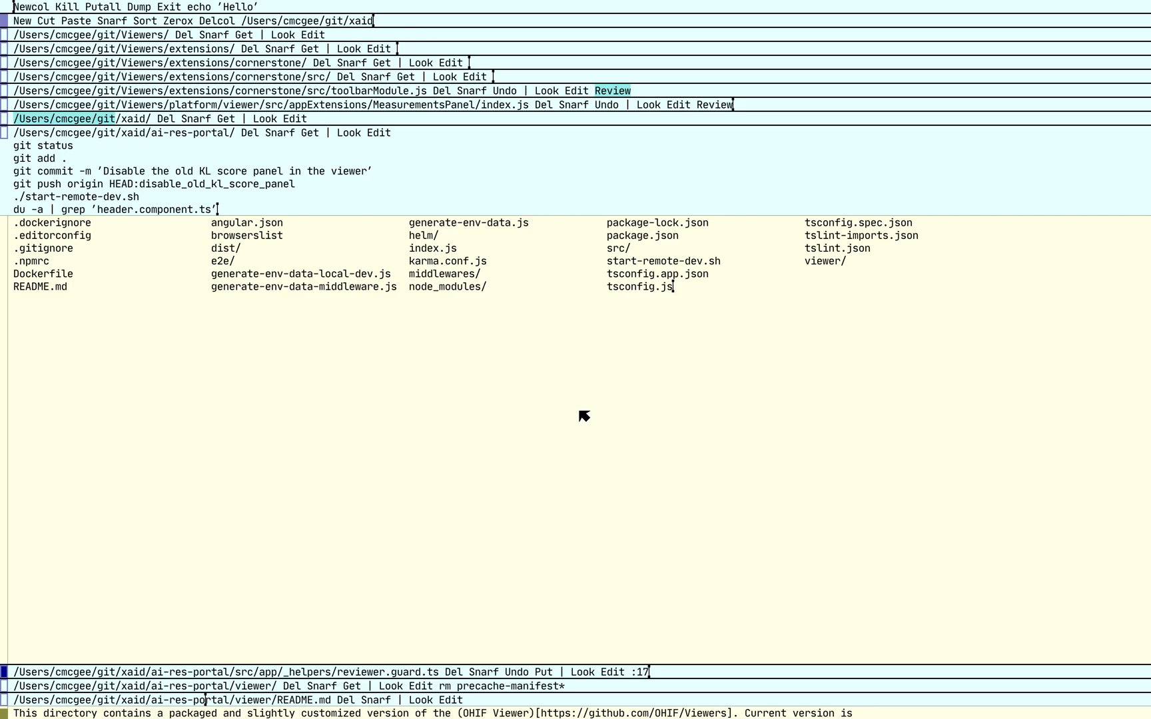
pyautogui.moveTo(300, 424)
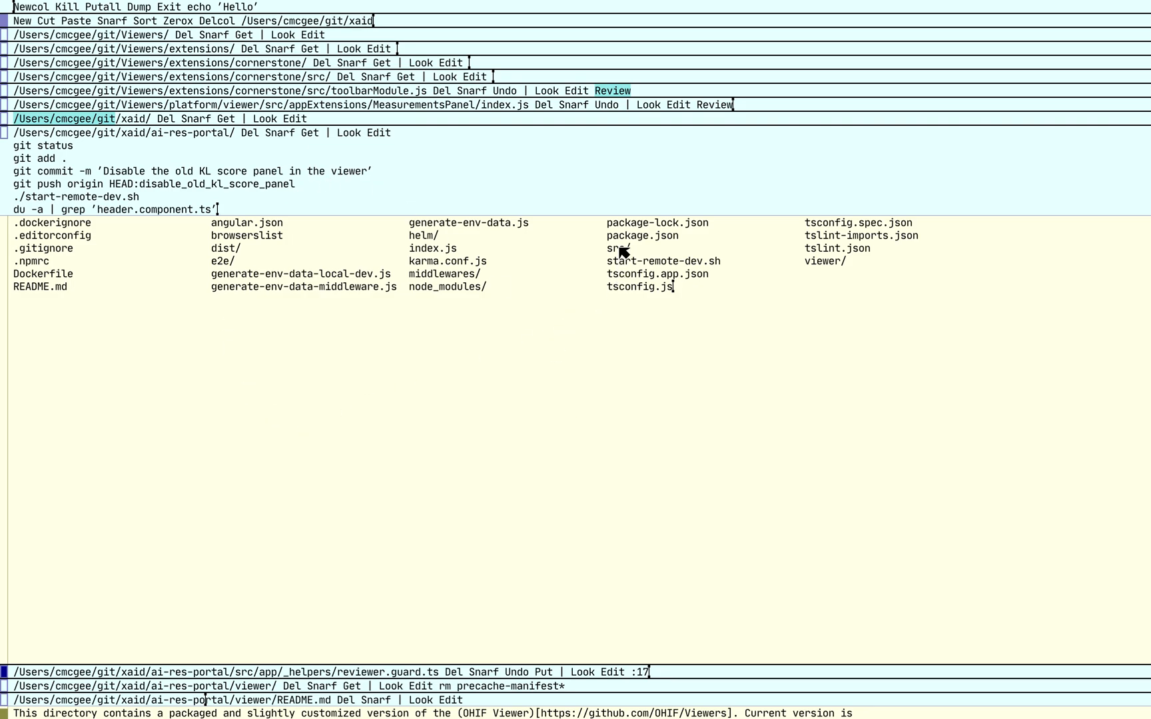
pyautogui.moveTo(748, 243)
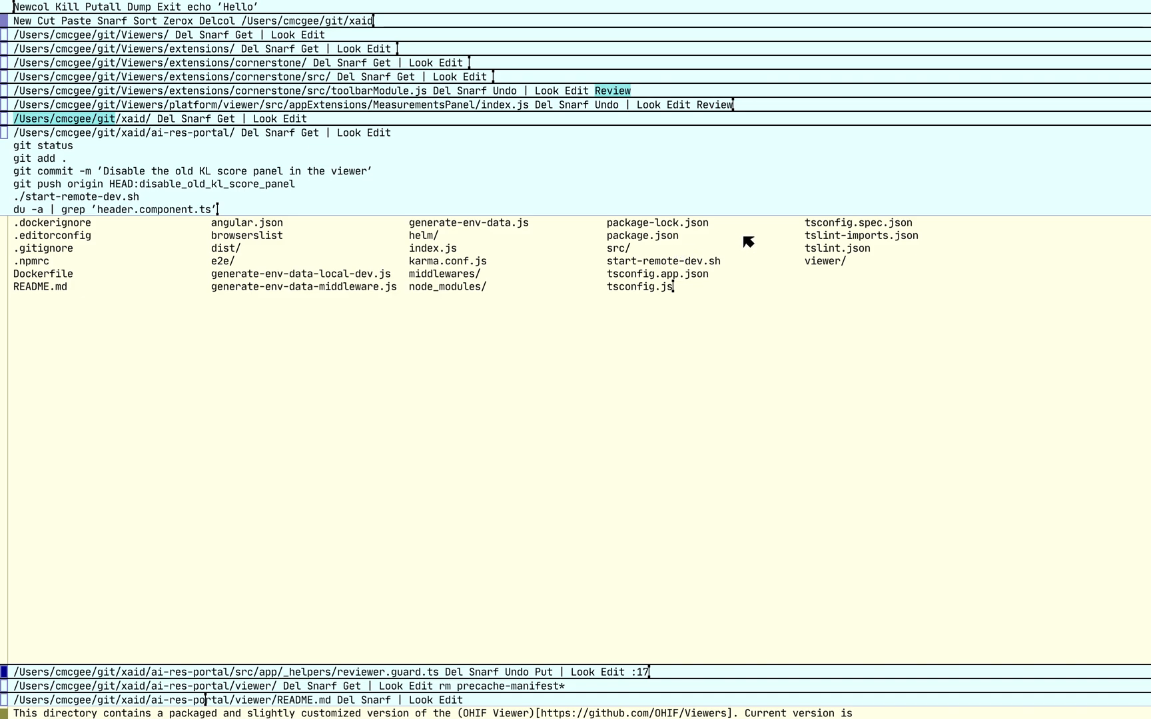
pyautogui.moveTo(461, 392)
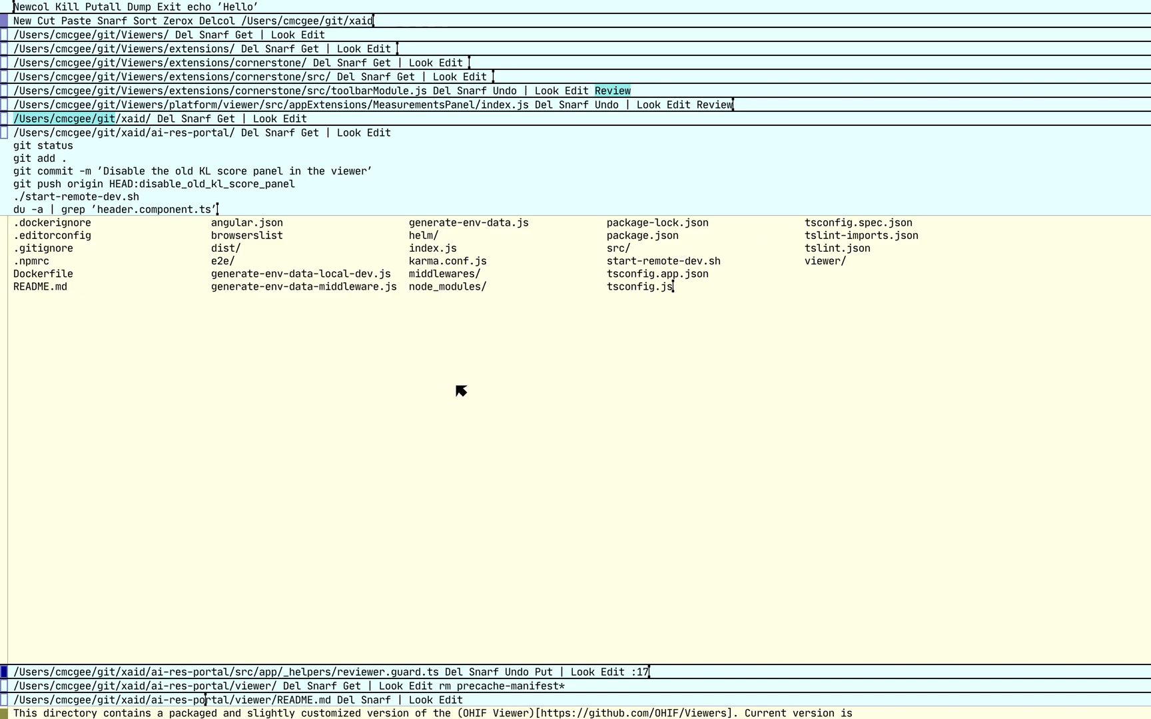
pyautogui.moveTo(385, 334)
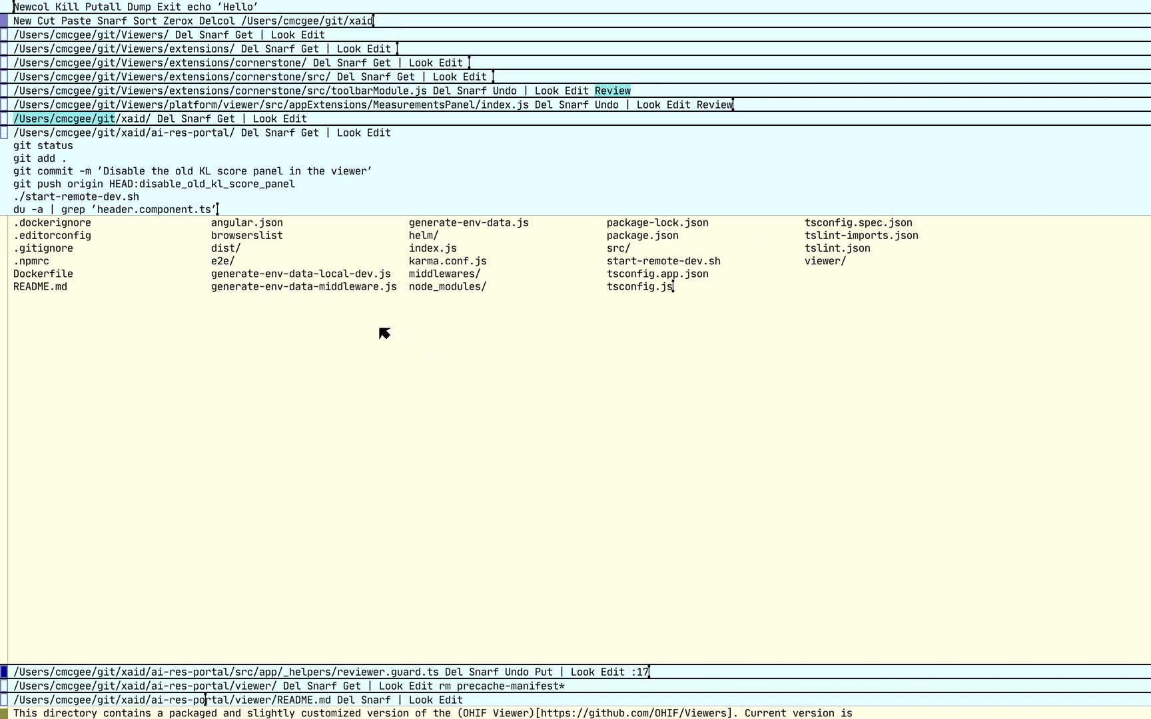
pyautogui.moveTo(235, 262)
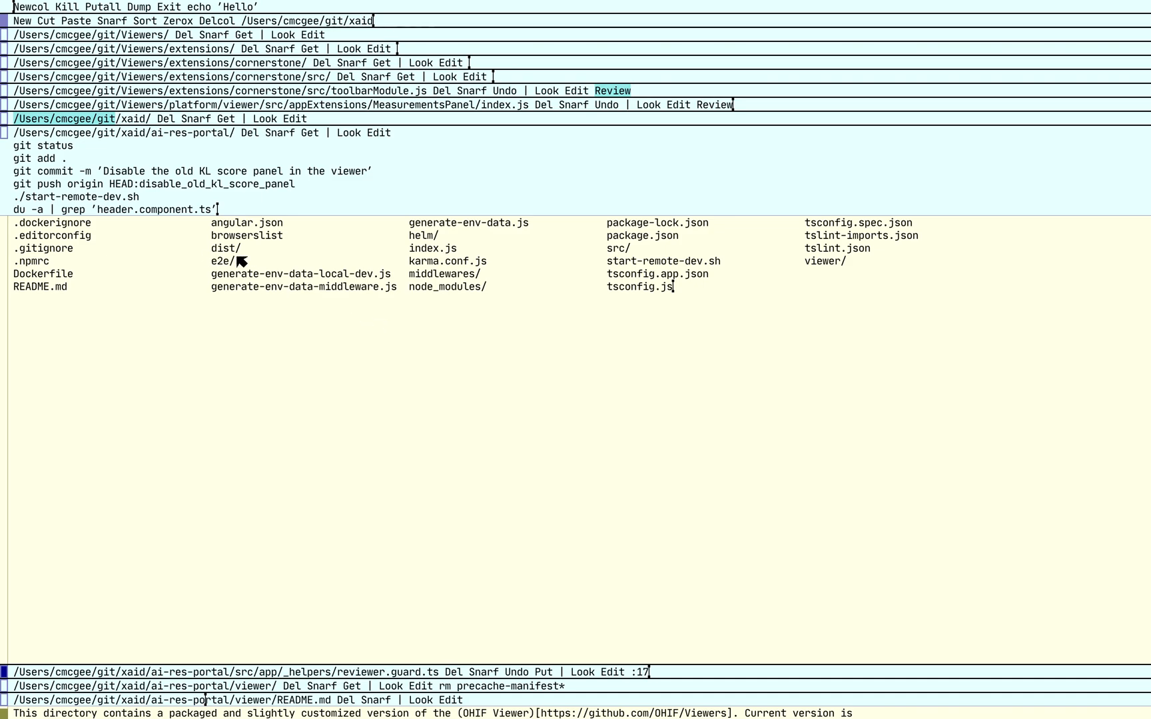
pyautogui.moveTo(357, 360)
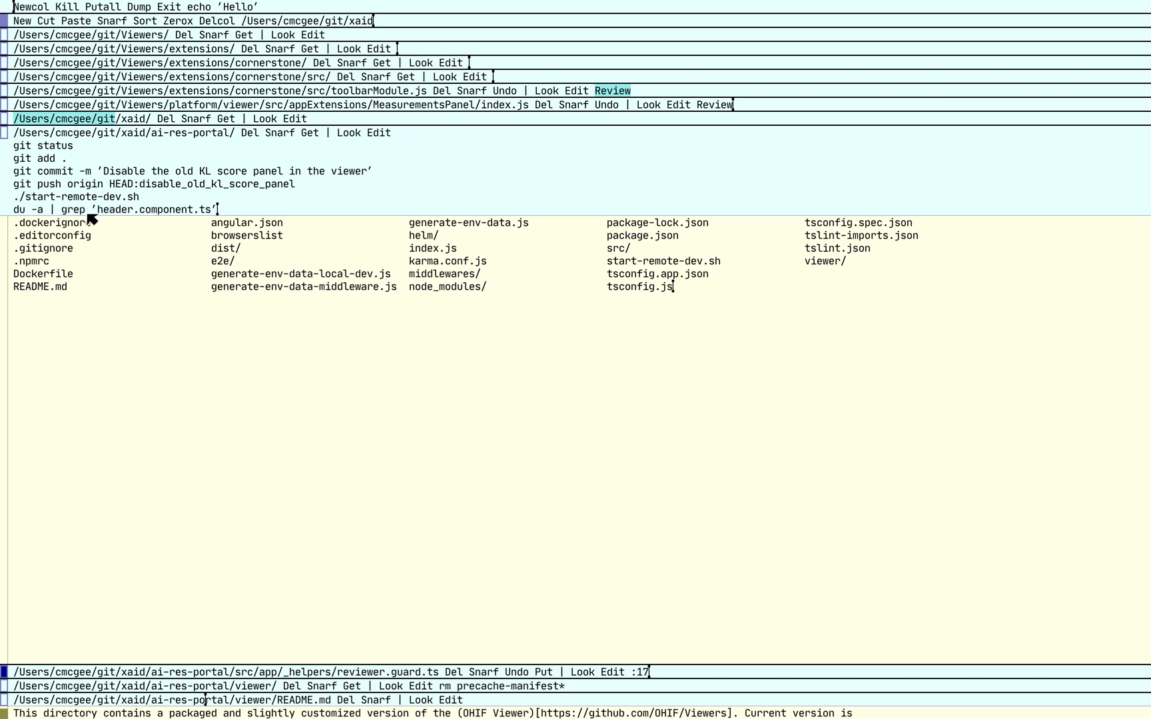
pyautogui.moveTo(213, 218)
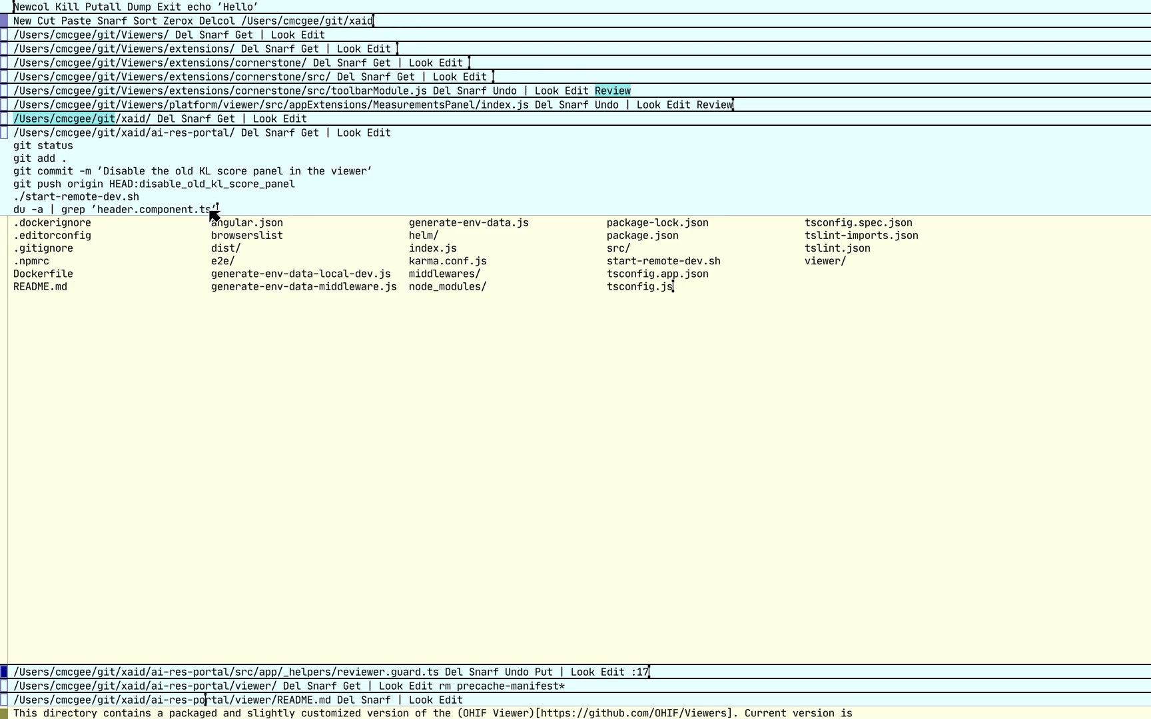
pyautogui.moveTo(80, 223)
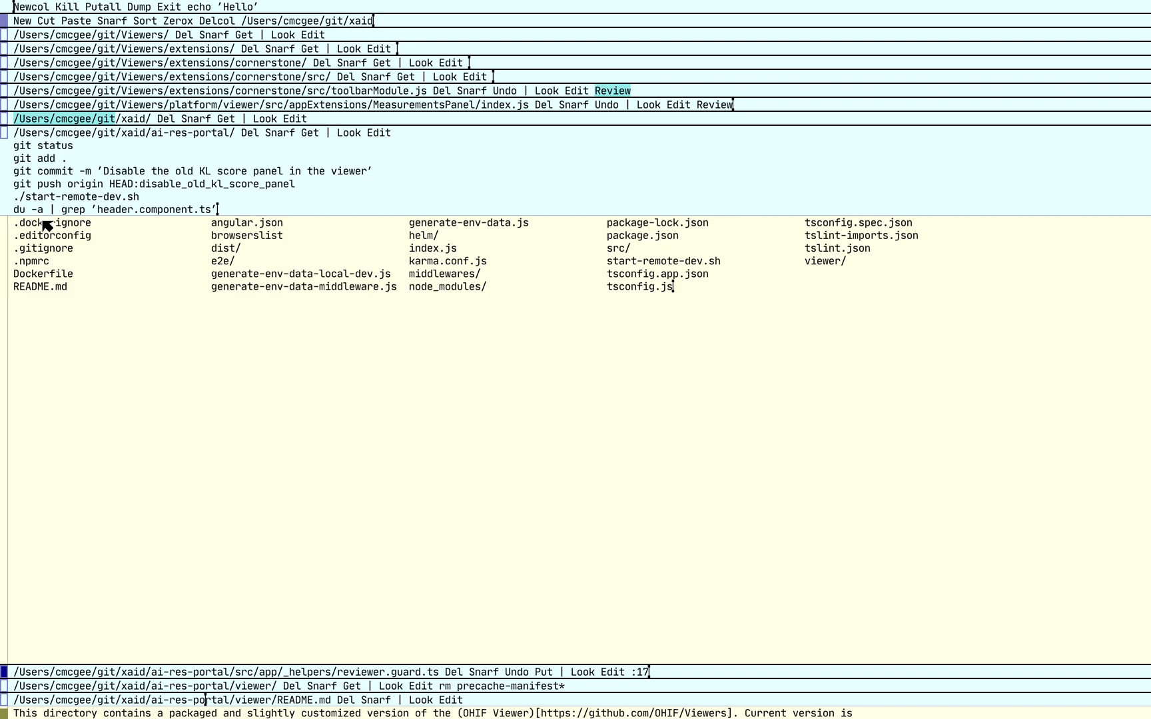
pyautogui.moveTo(32, 213)
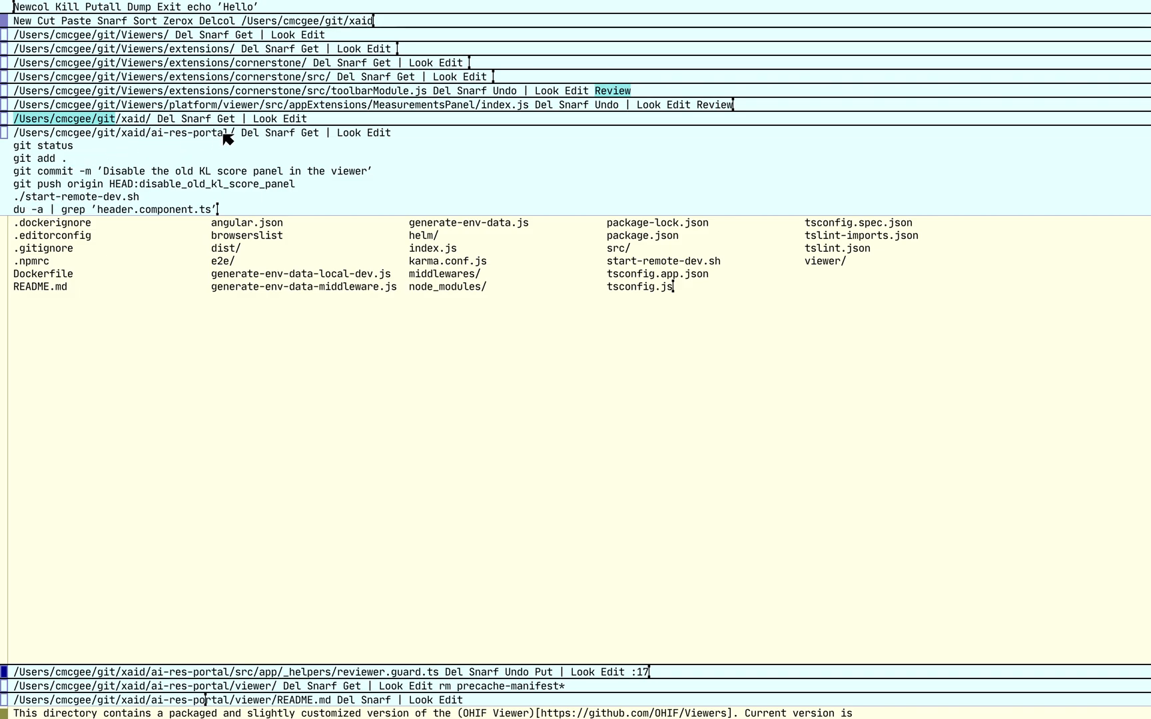
pyautogui.moveTo(52, 213)
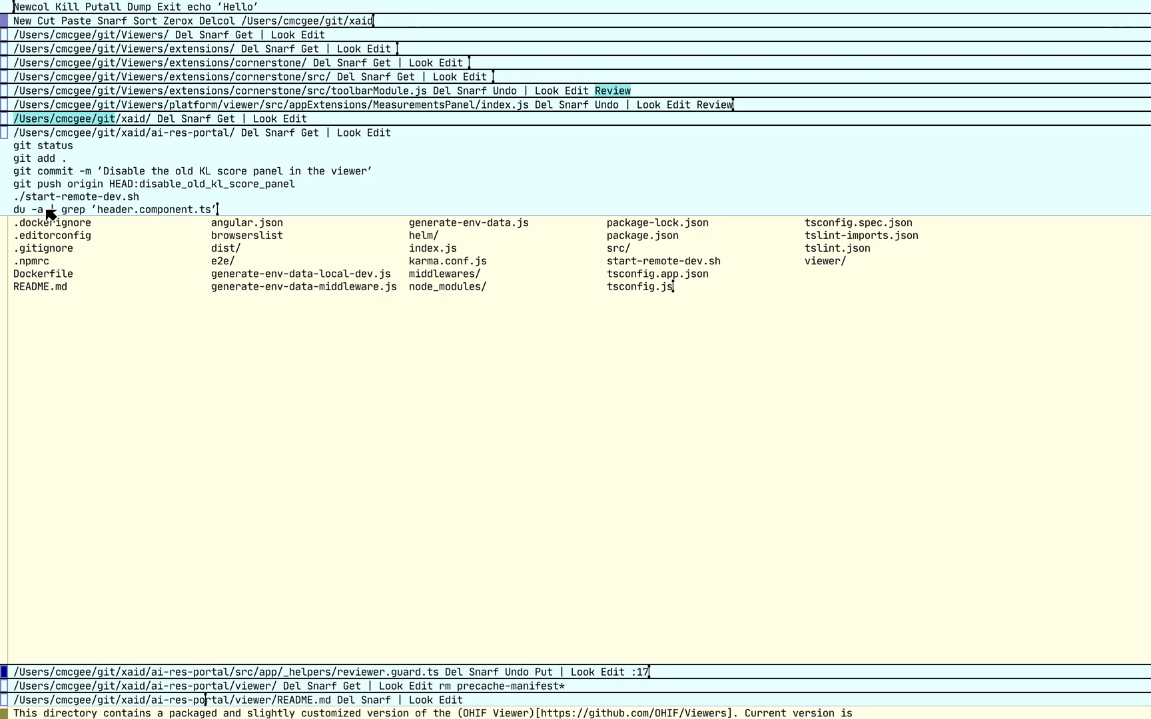
pyautogui.moveTo(101, 223)
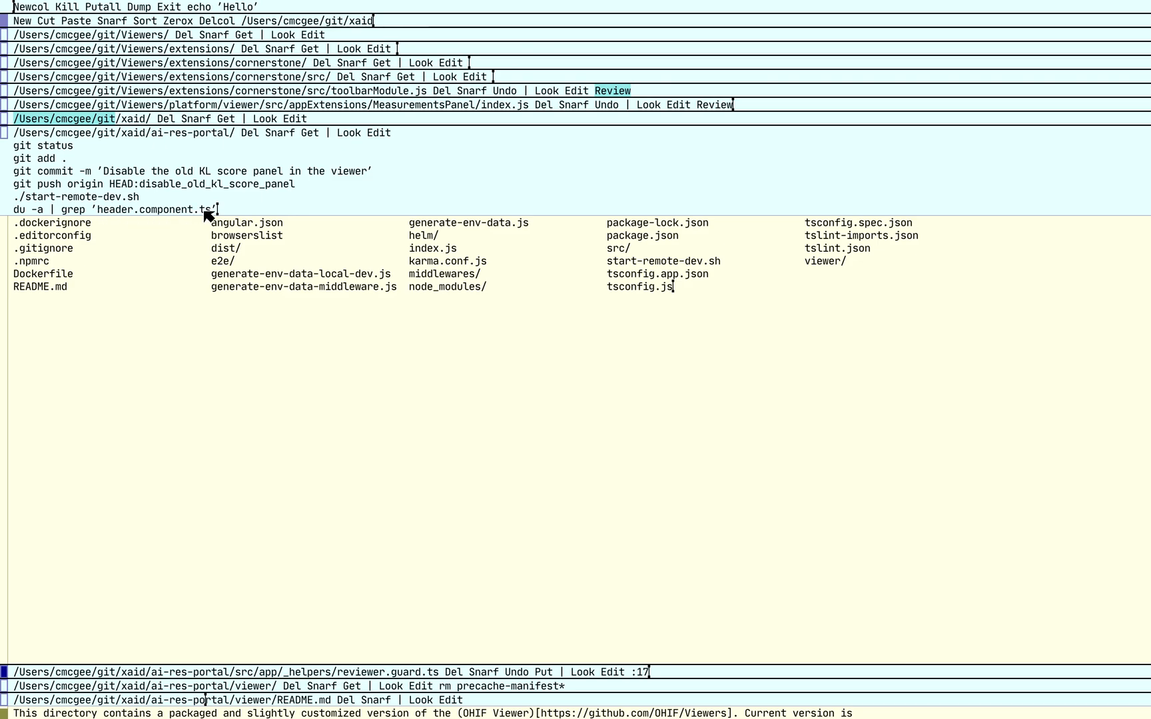
pyautogui.moveTo(233, 217)
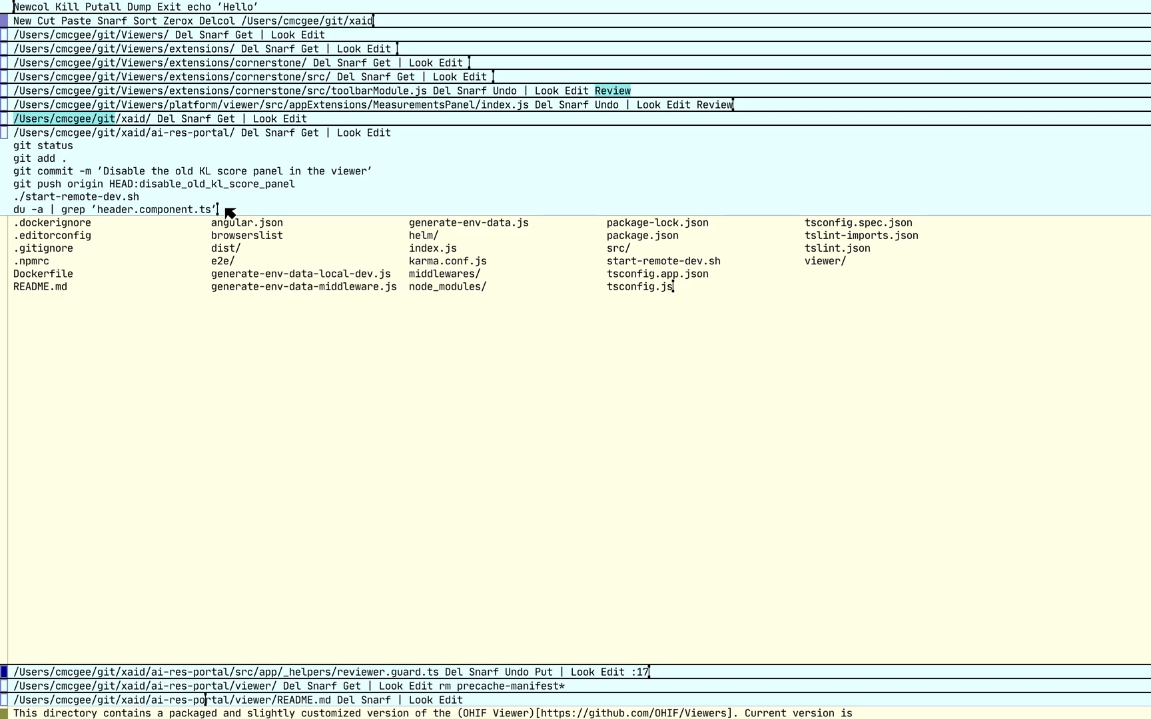
pyautogui.moveTo(181, 142)
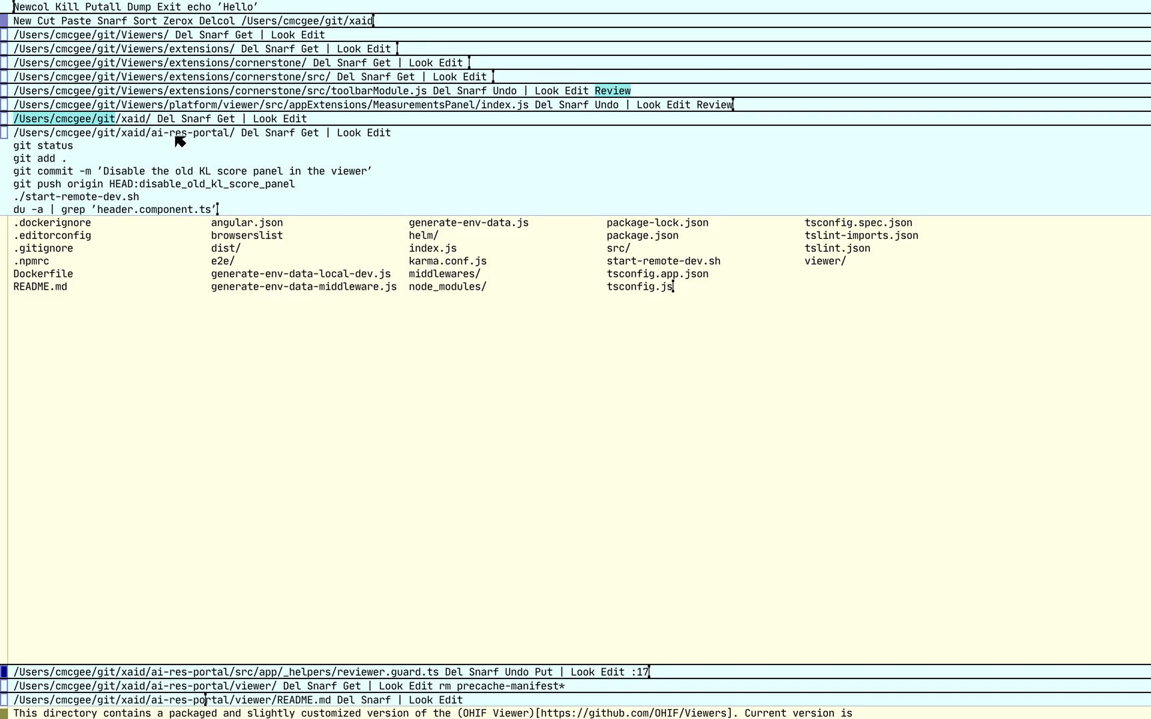
pyautogui.moveTo(402, 140)
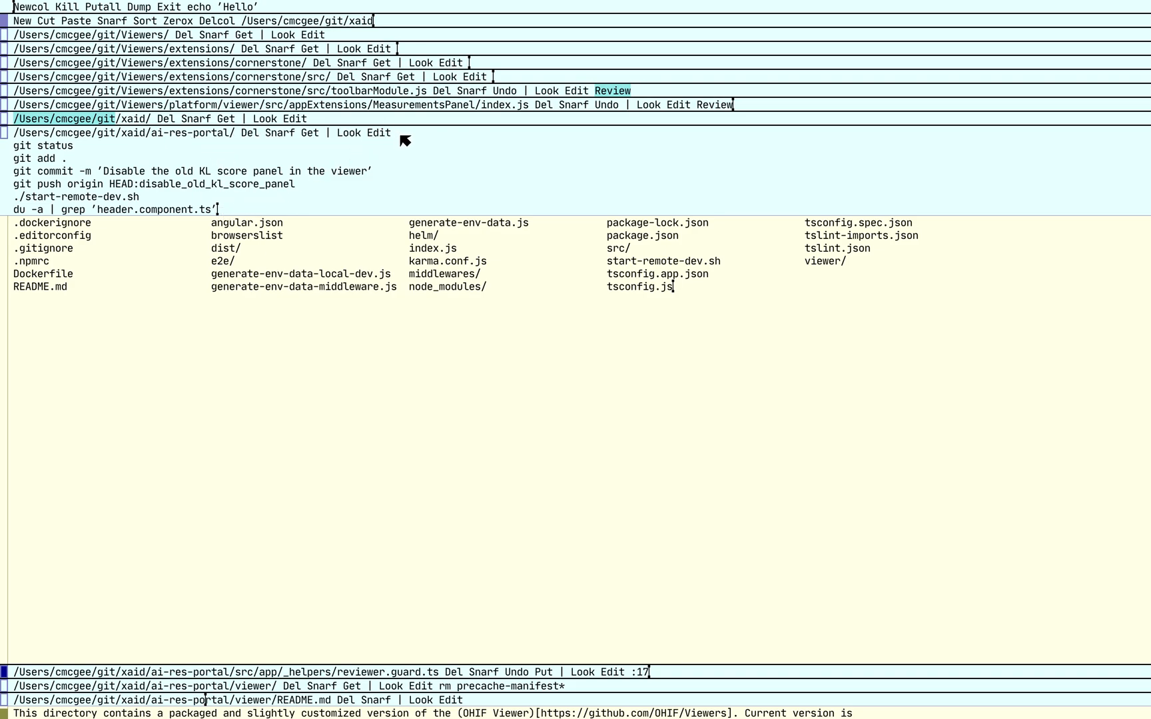
pyautogui.moveTo(229, 211)
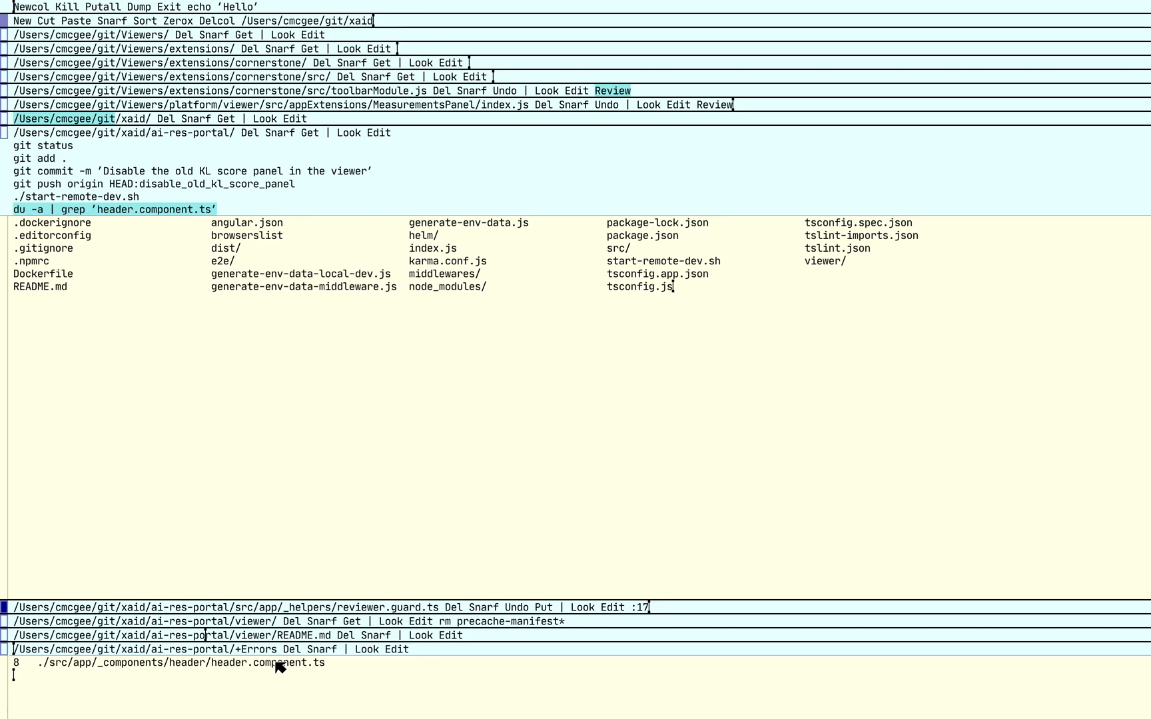
pyautogui.moveTo(273, 668)
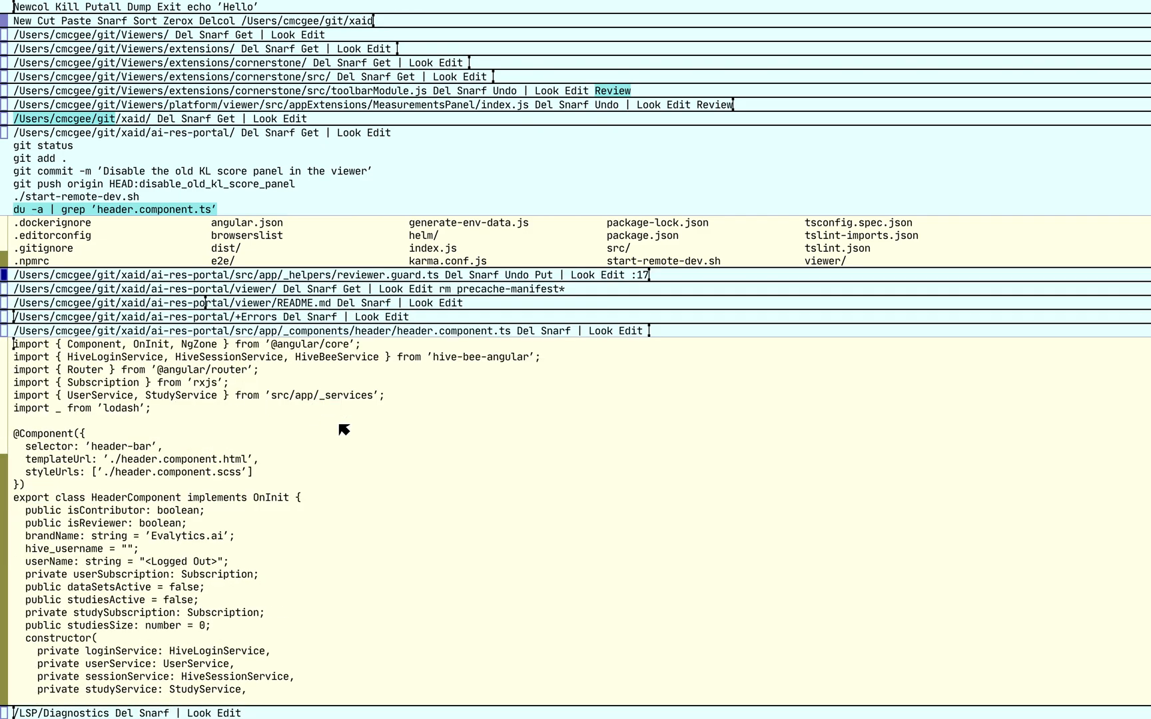
pyautogui.moveTo(391, 435)
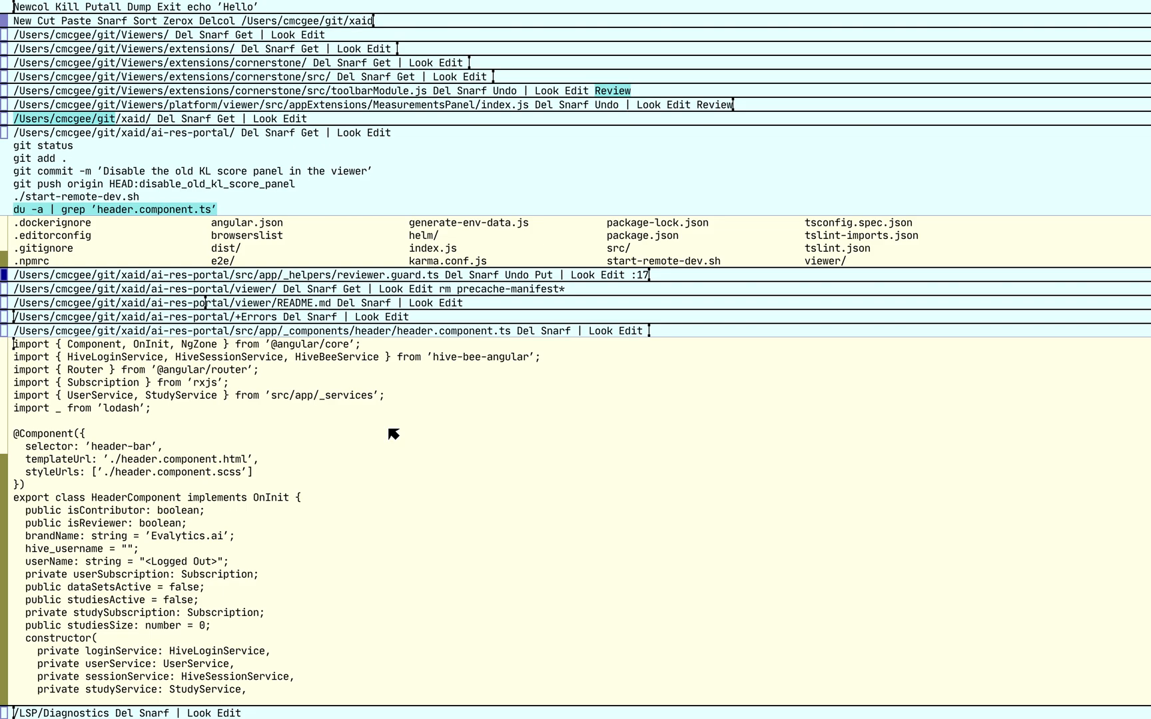